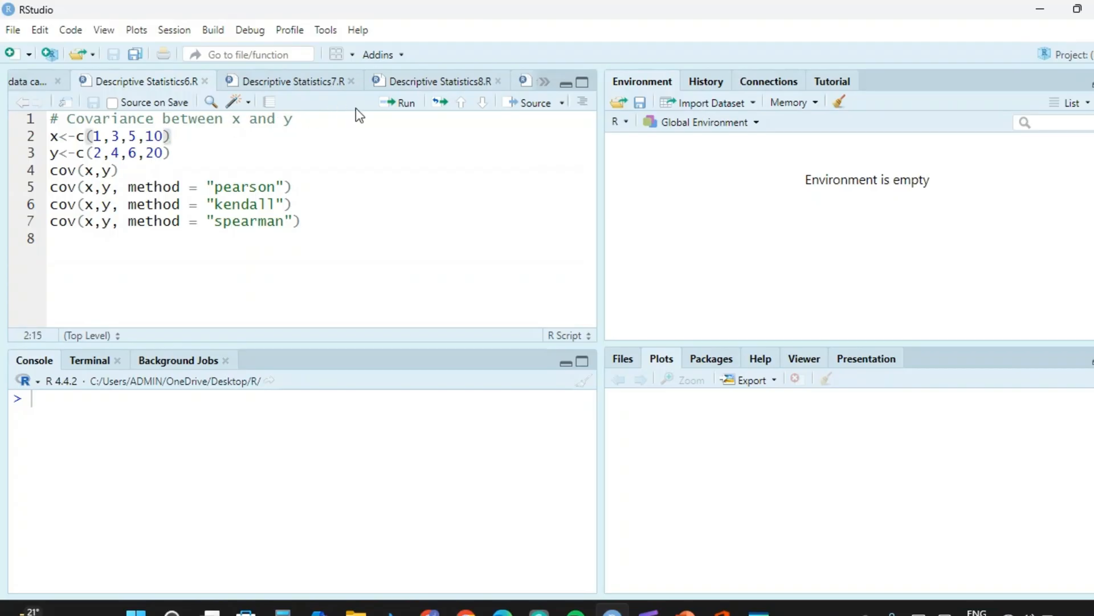
Step: Run the definitions of x <- c(1,3,5,10) and y <- c(2,4,6,20) into the environment
left_click(404, 102)
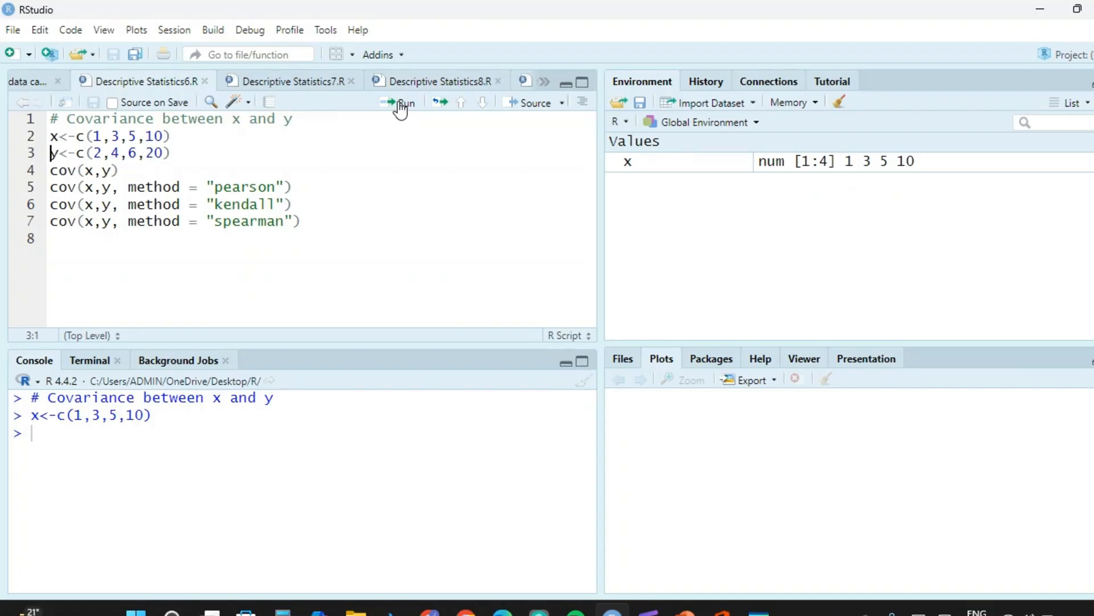
left_click(400, 102)
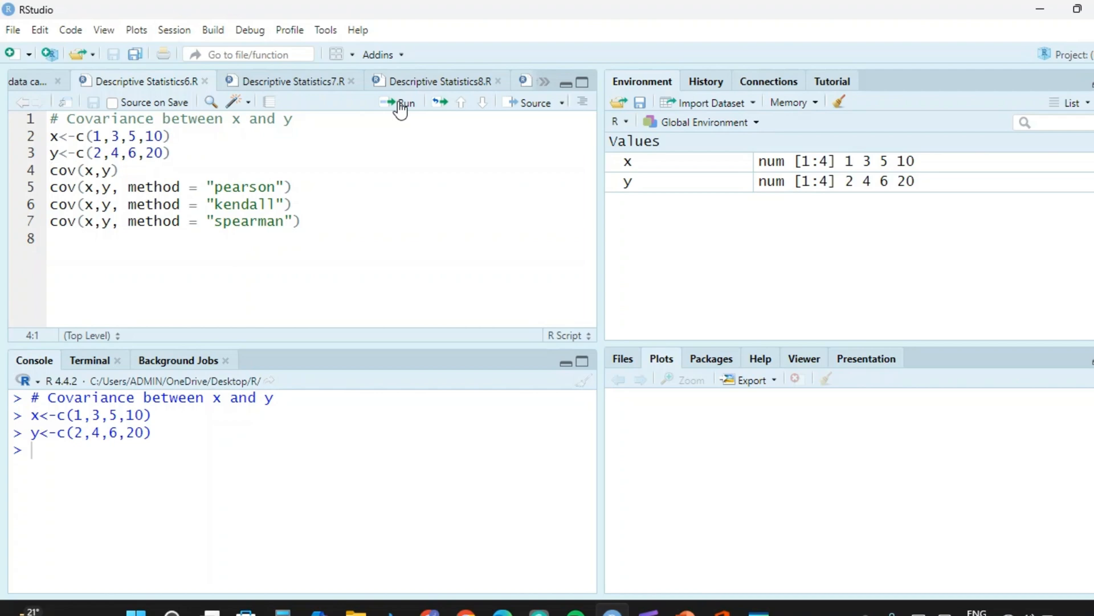
Step: Run cov(x,y), returning the default covariance 30.66667 in the console
left_click(120, 170)
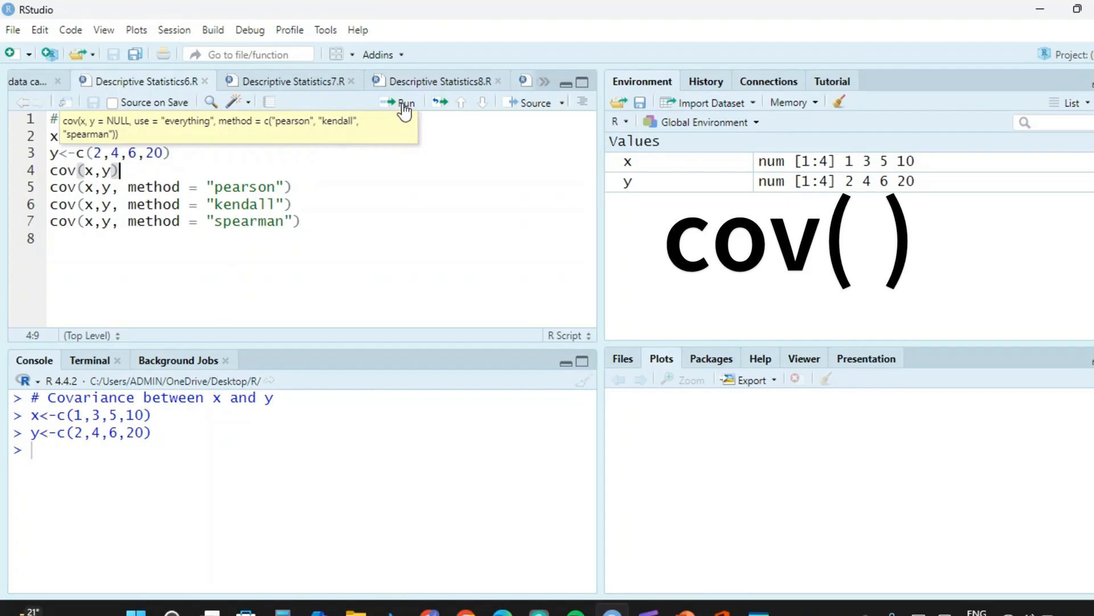
left_click(404, 103)
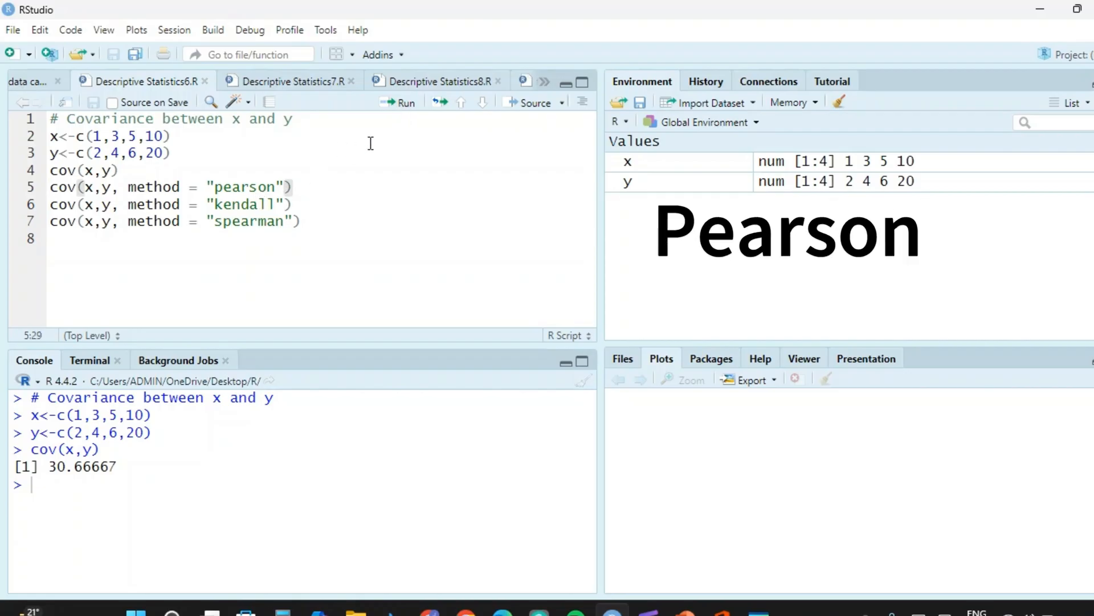
Step: Run cov(x,y, method = "pearson"), which also returns 30.66667
left_click(402, 103)
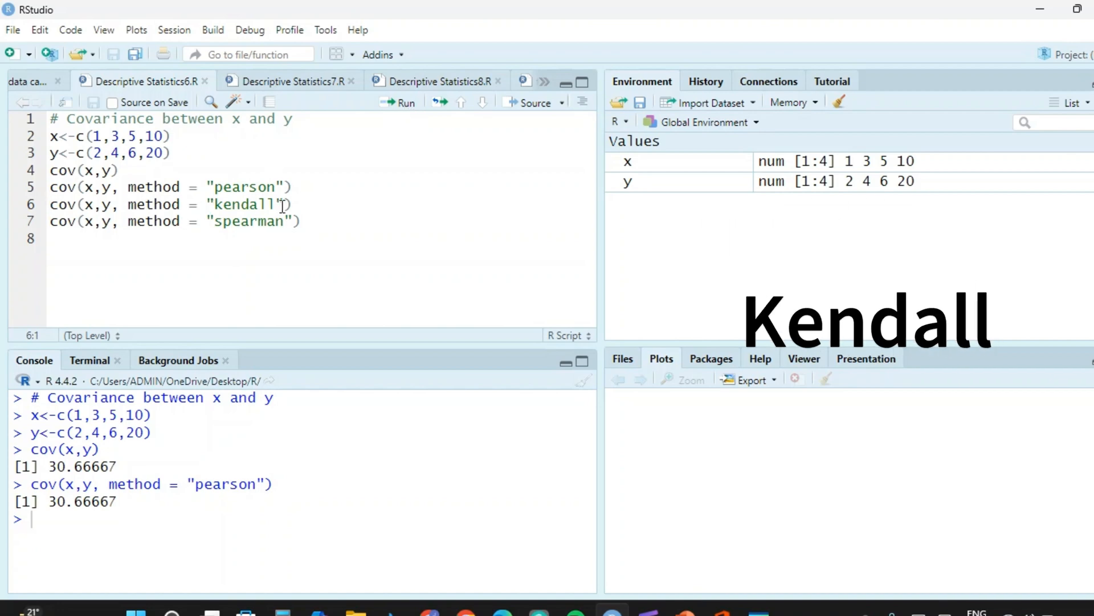
mouse_move(395, 110)
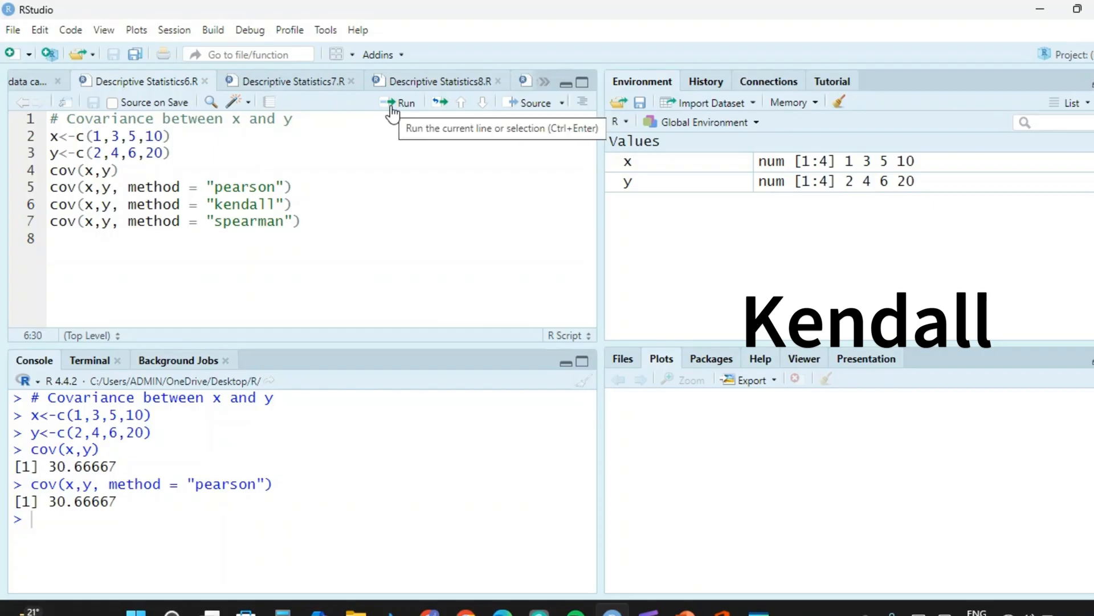
Step: Run the Kendall and Spearman covariance lines, returning 12 and 1.666667
left_click(405, 102)
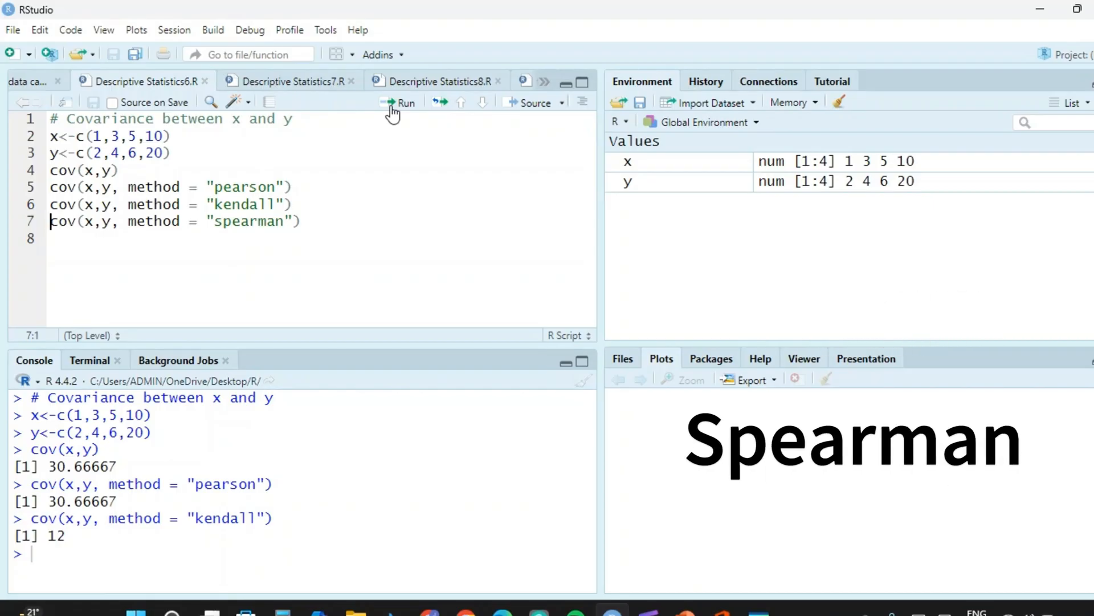
left_click(398, 103)
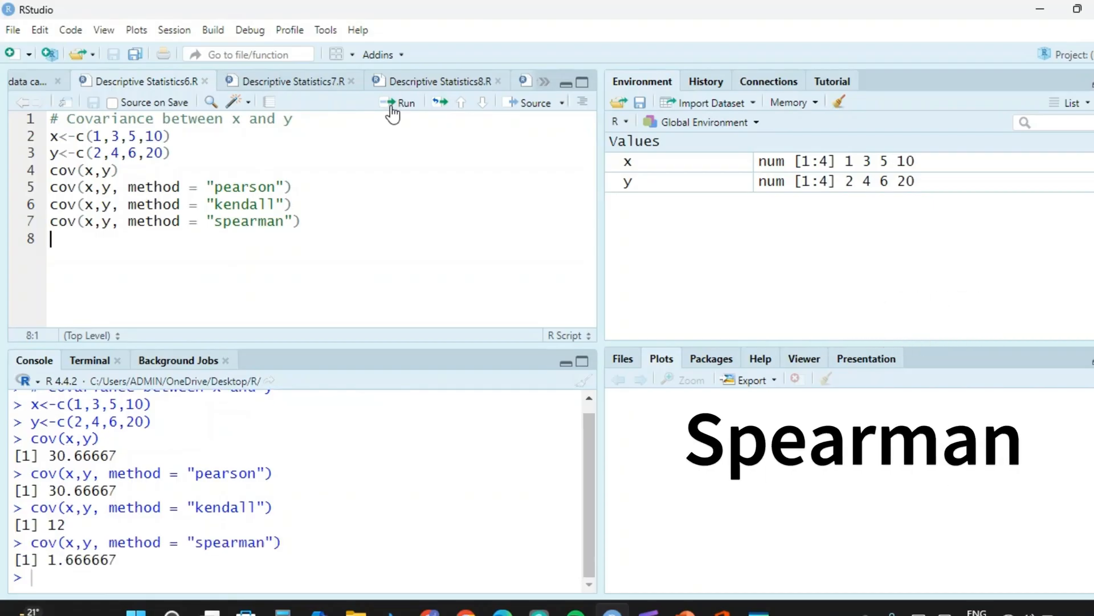